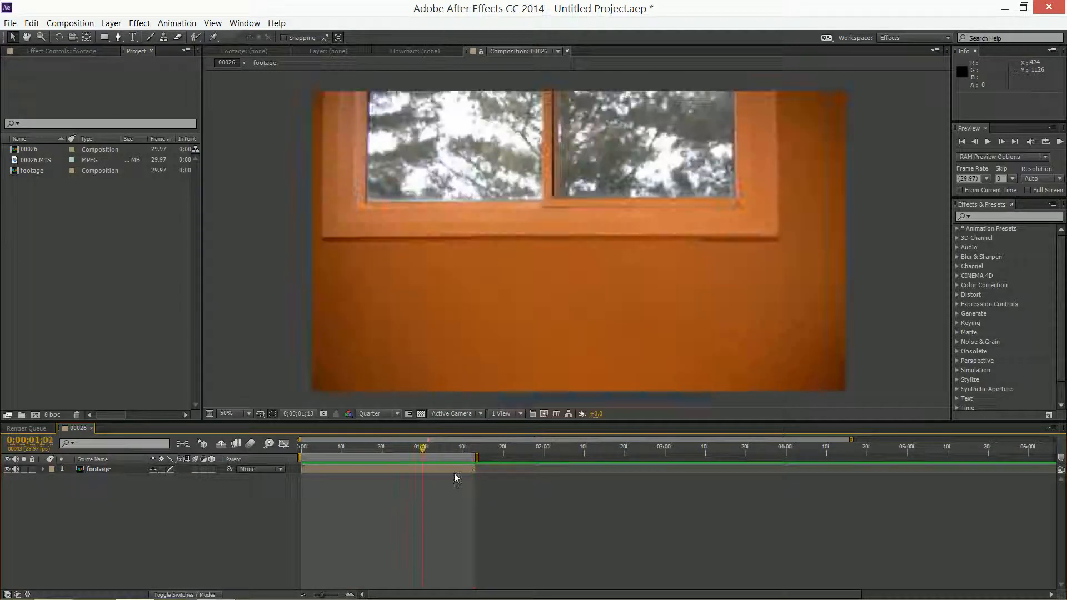
- Scrub the current-time indicator to 0;00;00;17 where the teddy bear appears, and select the footage layer
left_click(363, 447)
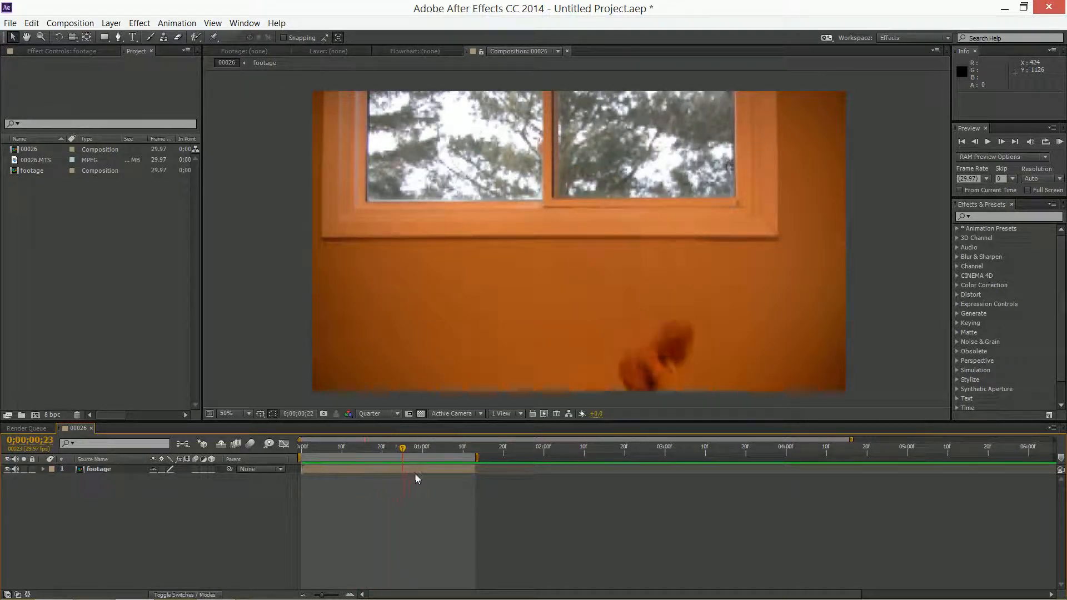
left_click(447, 446)
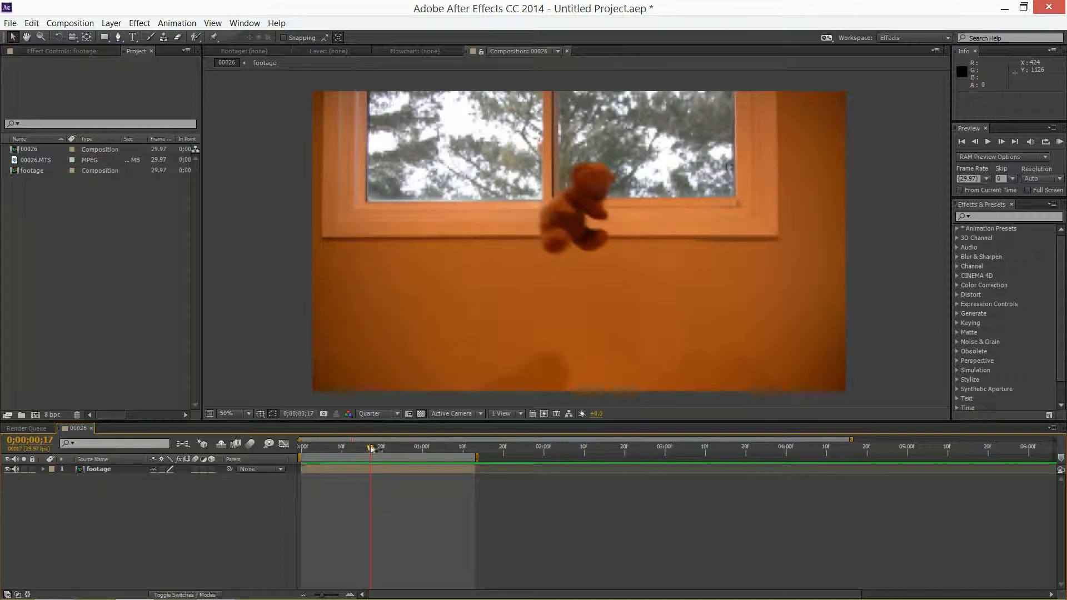
mouse_move(359, 347)
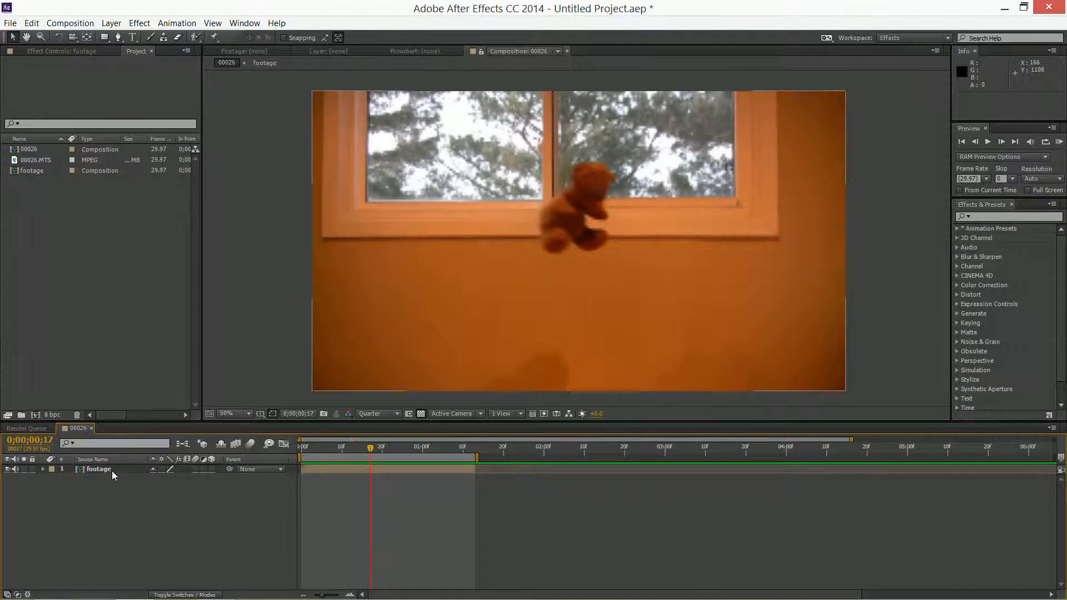
- Split the selected footage layer at frame 17 into two layers with Split Layer
left_click(98, 469)
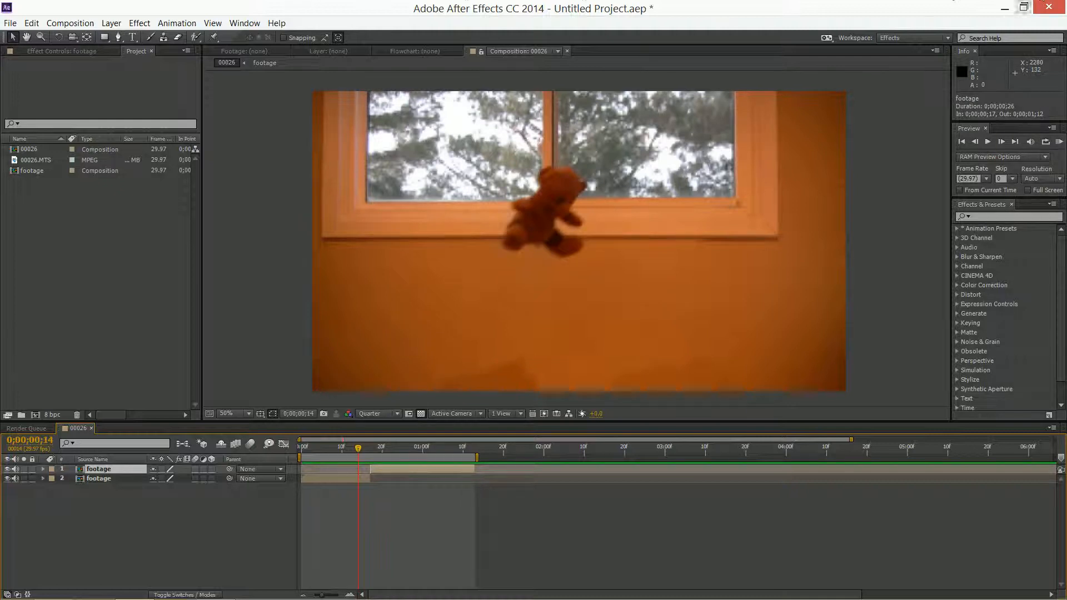
left_click(111, 22)
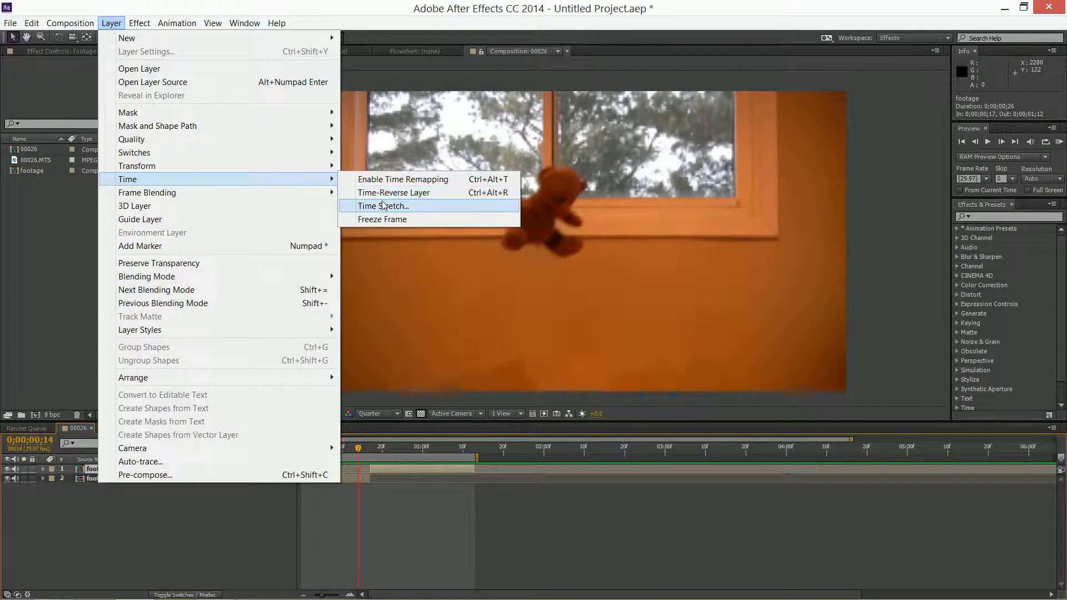
- Time Stretch the second footage layer with a larger stretch factor so it runs past four seconds
left_click(383, 207)
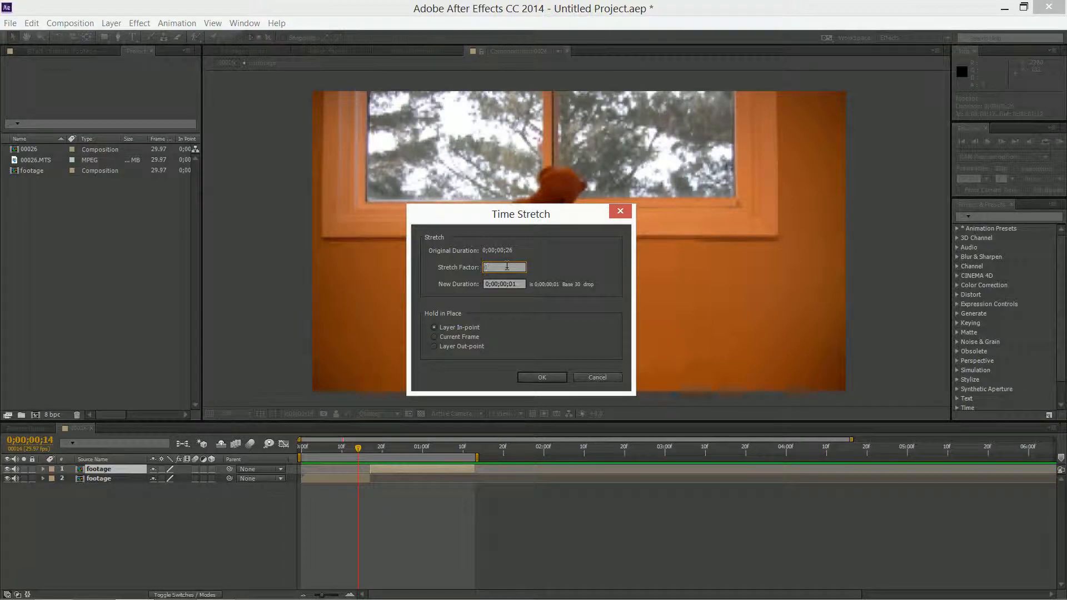
left_click(542, 377)
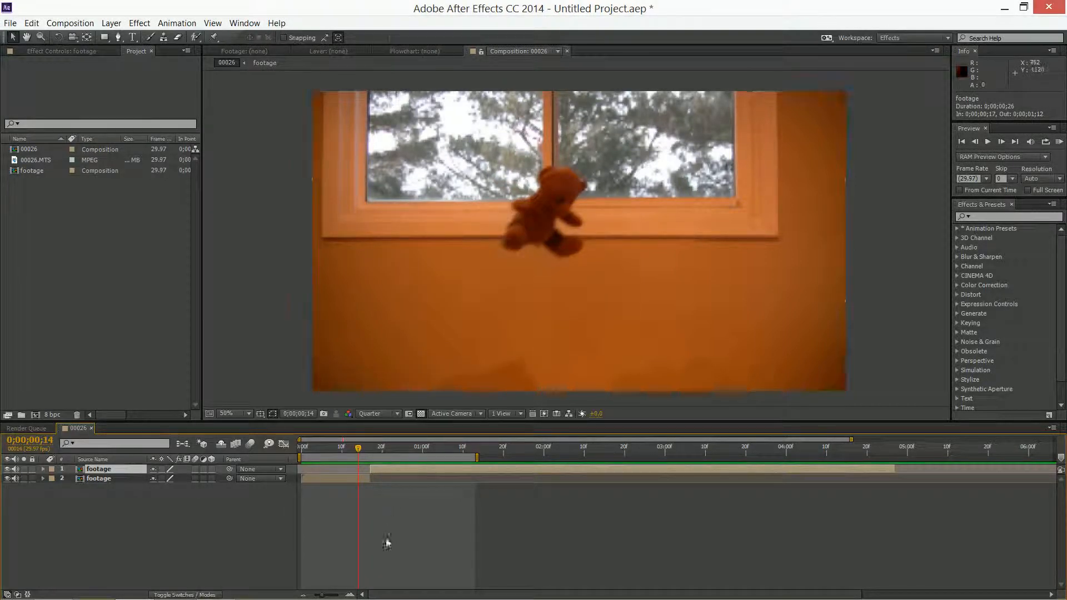
mouse_move(520, 468)
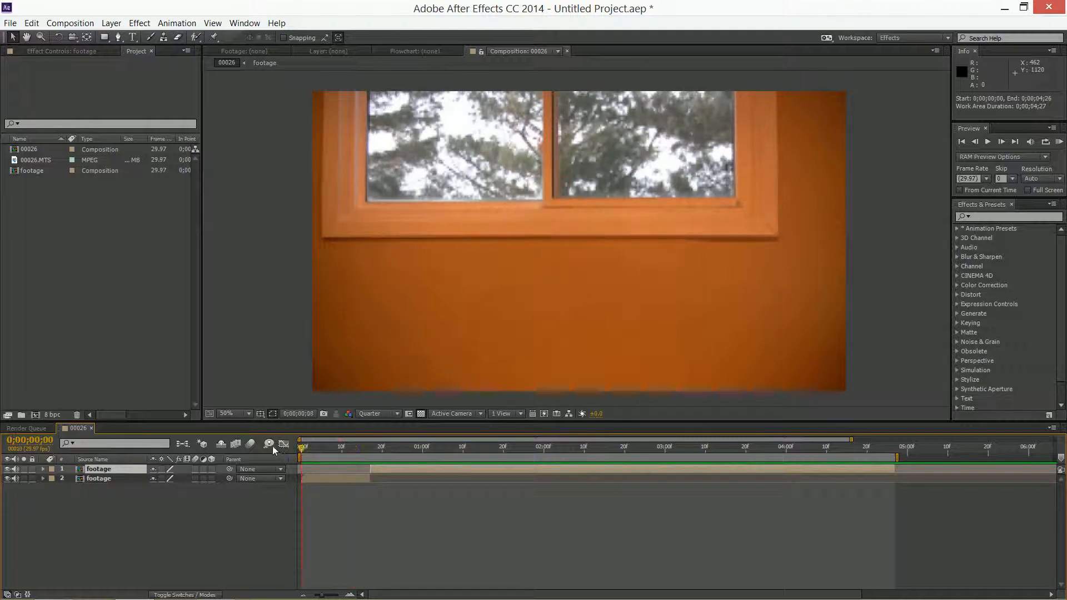
- Run a RAM Preview of the composition showing its slow-motion second half
left_click(961, 141)
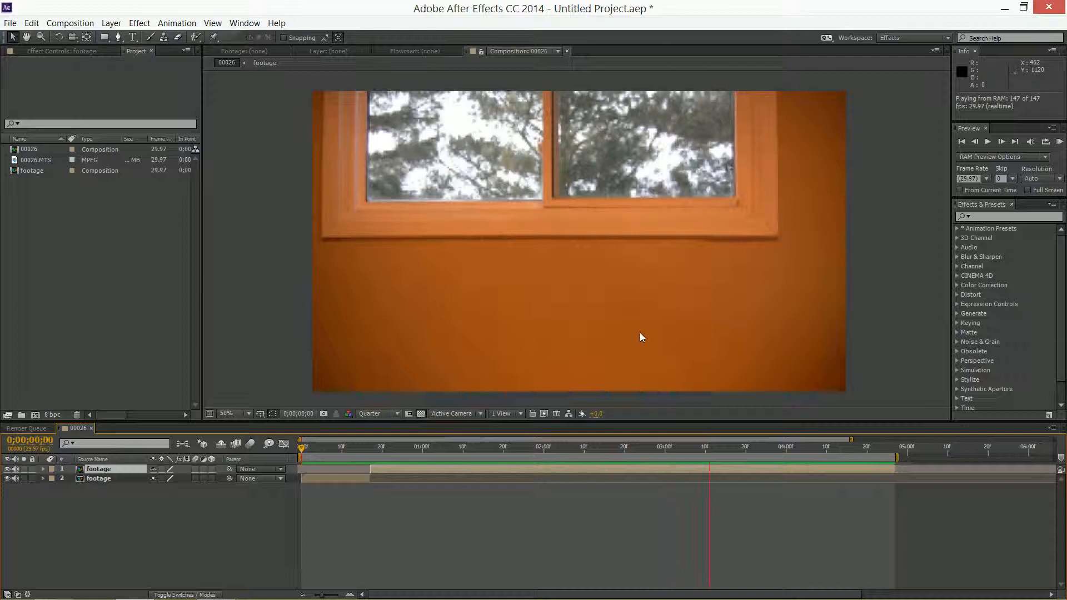
left_click(378, 414)
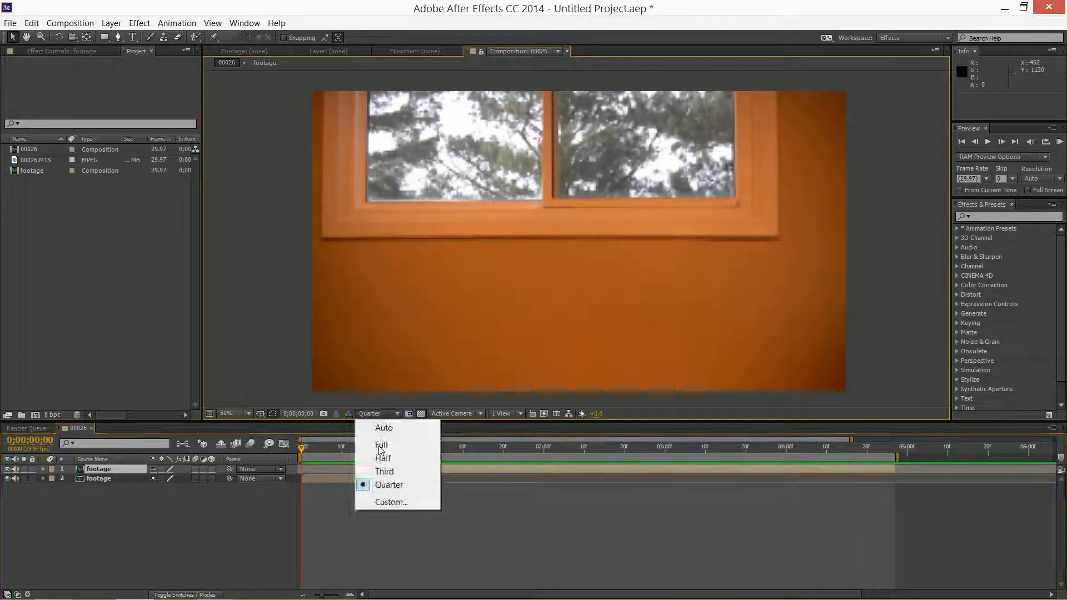
- Set the Composition panel resolution to Full and run the RAM Preview again
left_click(381, 445)
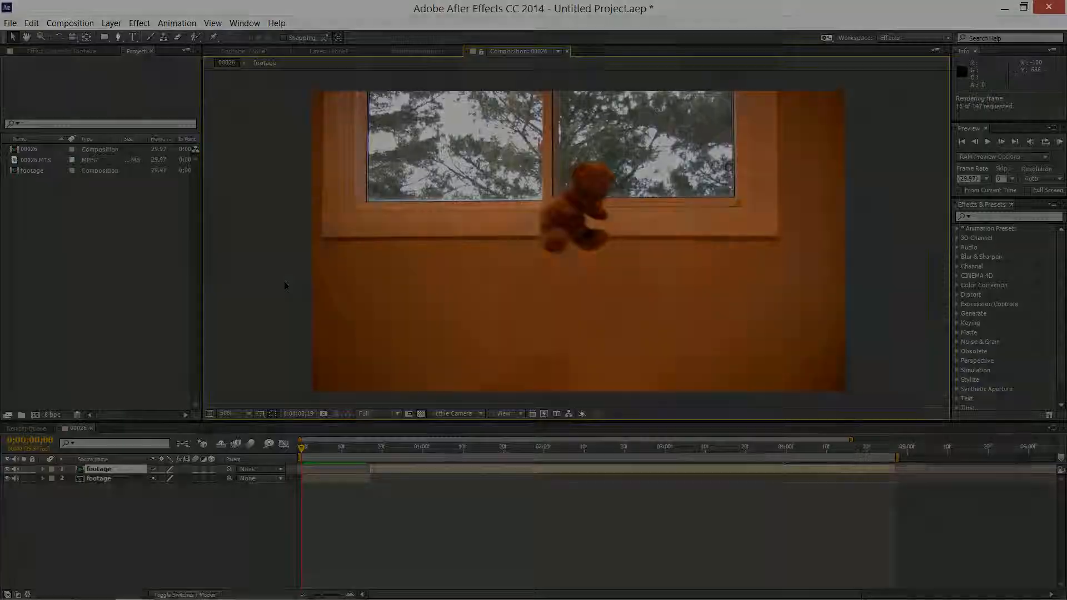
left_click(1000, 141)
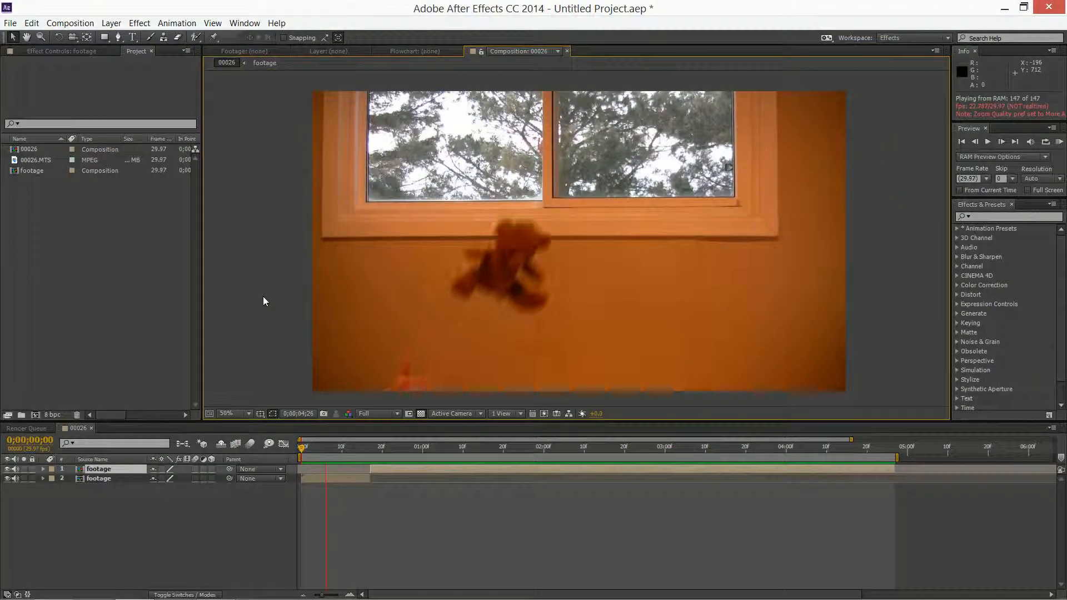